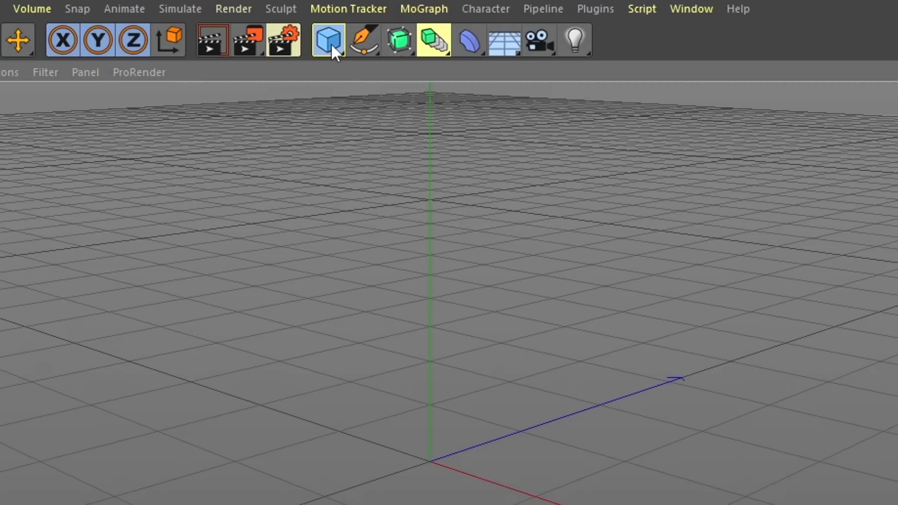
Step: Add a cube primitive to the empty Cinema 4D scene
{"action": "left_click", "coordinate": [328, 40]}
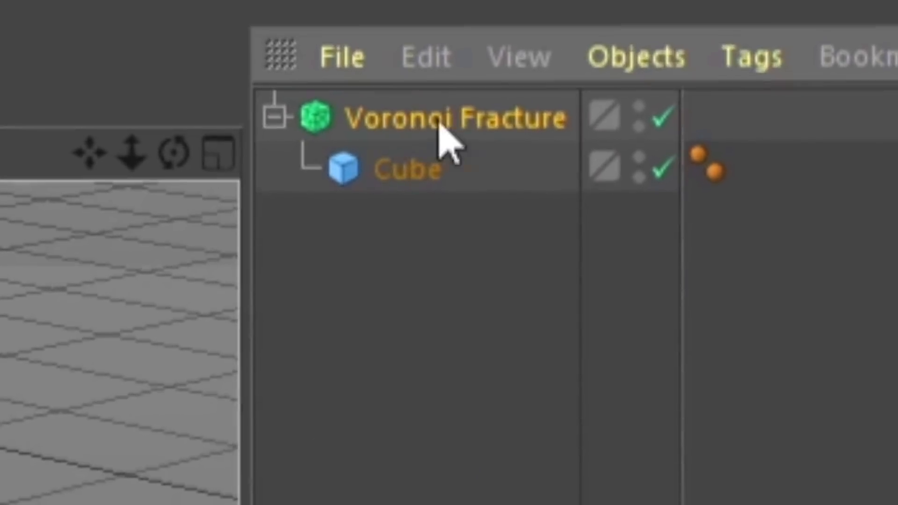
{"action": "mouse_move", "coordinate": [482, 157]}
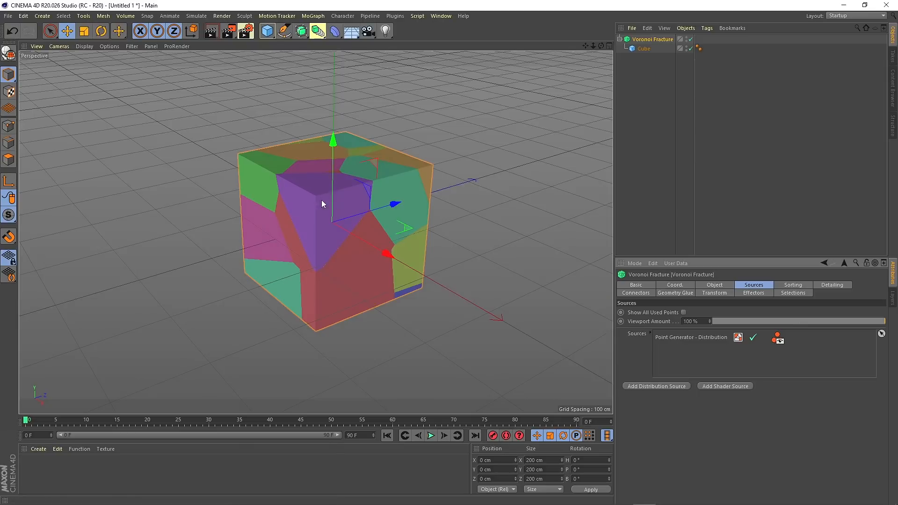
{"action": "mouse_move", "coordinate": [323, 193]}
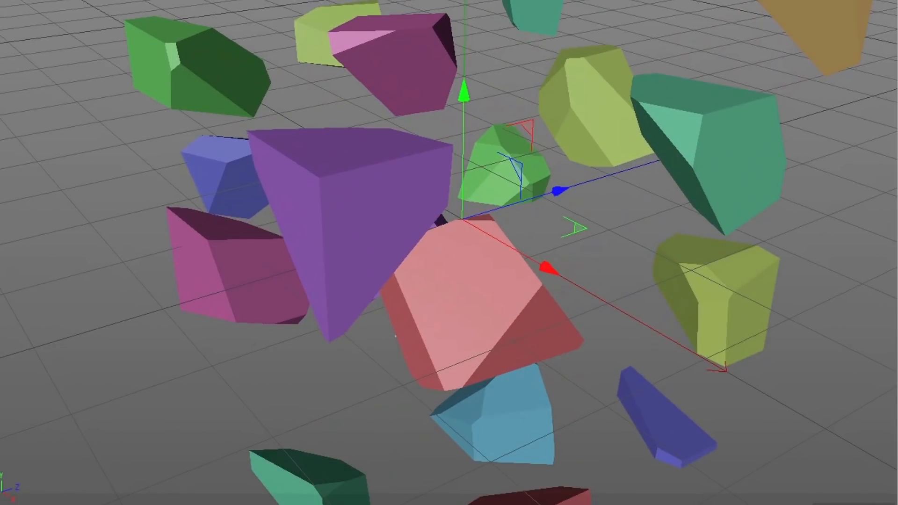
Step: Leave the scattered Cinema 4D fragments and bring up Blender's default scene
{"action": "left_click", "coordinate": [8, 16]}
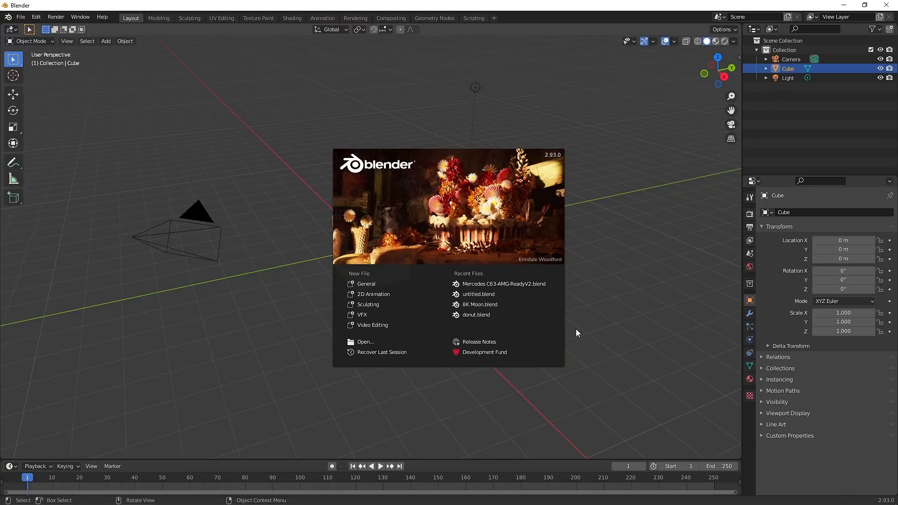
{"action": "mouse_move", "coordinate": [366, 283]}
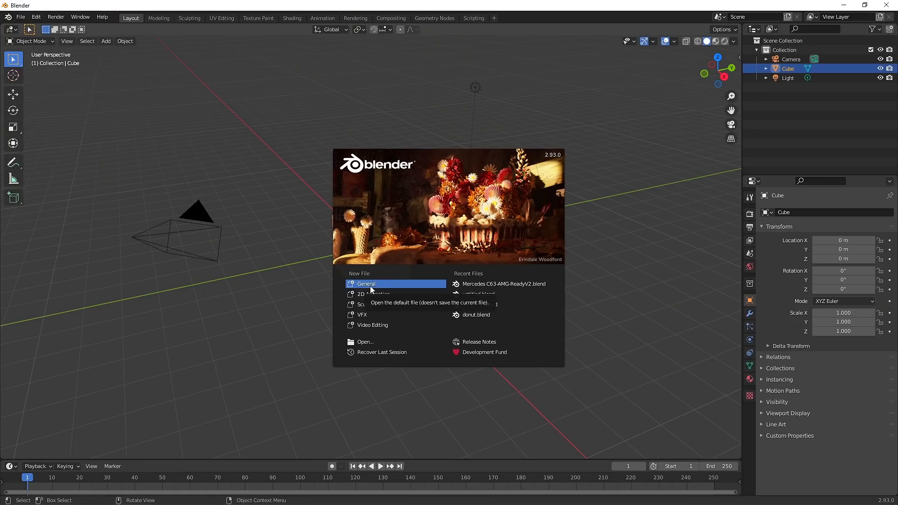
Step: Start a new General file in Blender with the default cube
{"action": "left_click", "coordinate": [365, 283]}
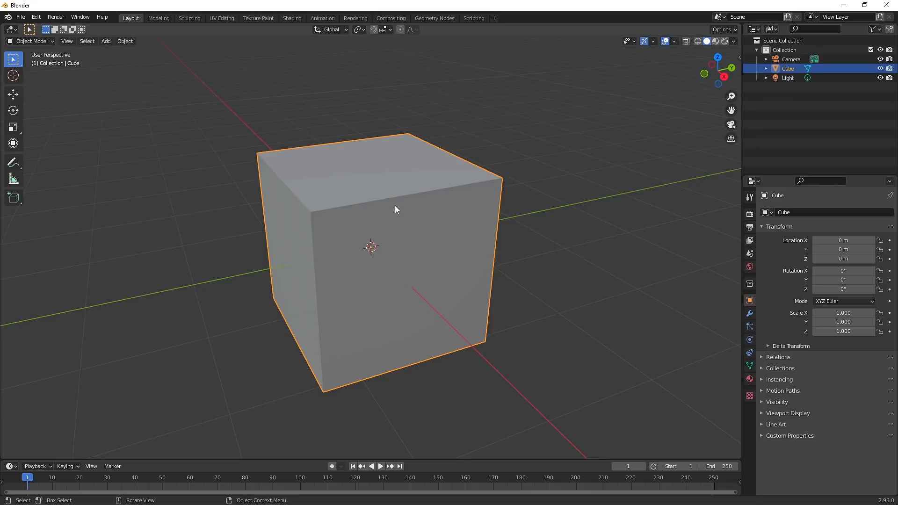
Step: Search Blender's add-on preferences for 'cell frac', then put the cube into Edit Mode
{"action": "left_click", "coordinate": [36, 16]}
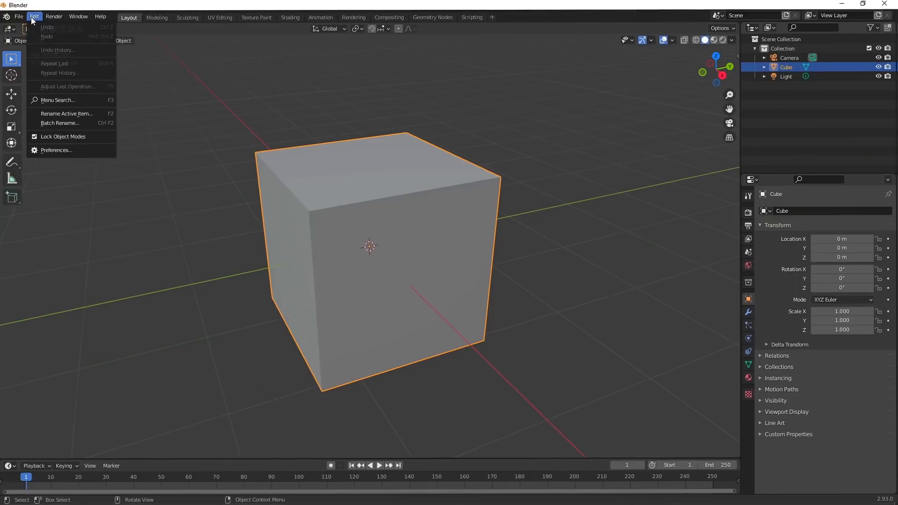
{"action": "mouse_move", "coordinate": [56, 150]}
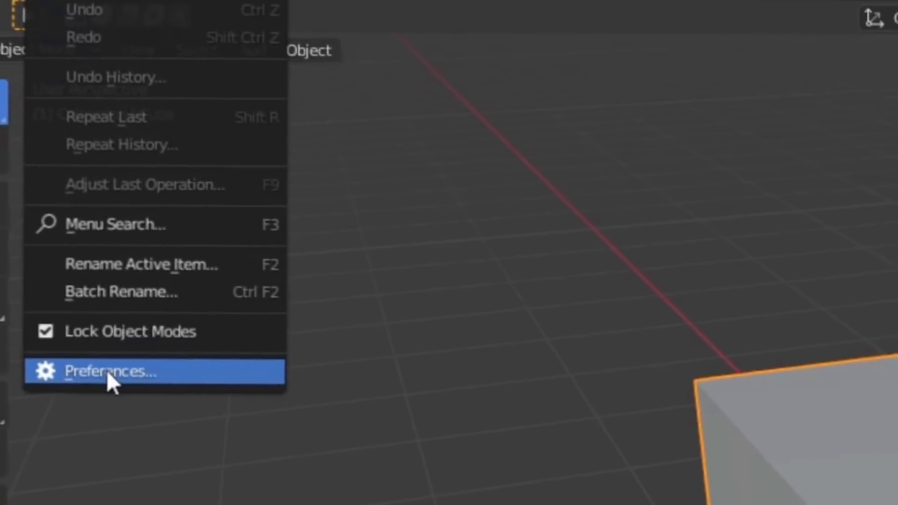
{"action": "left_click", "coordinate": [113, 371]}
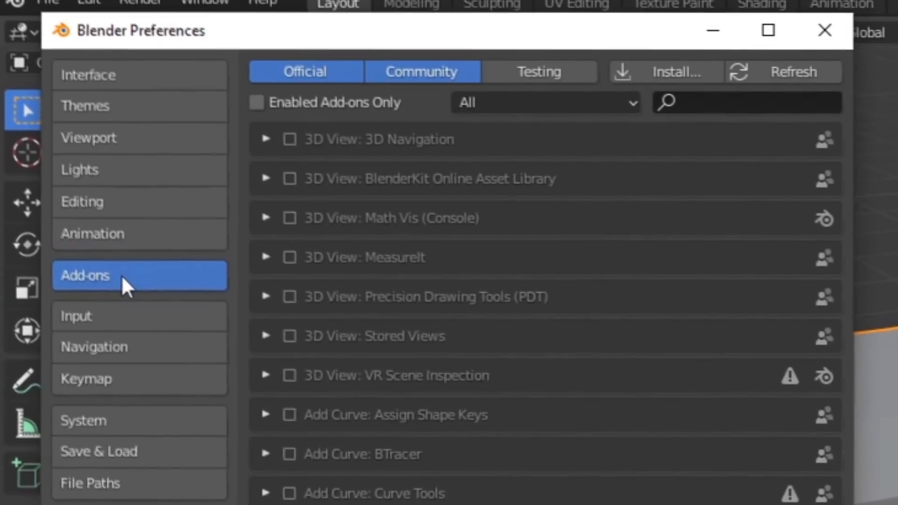
{"action": "type", "text": "ce"}
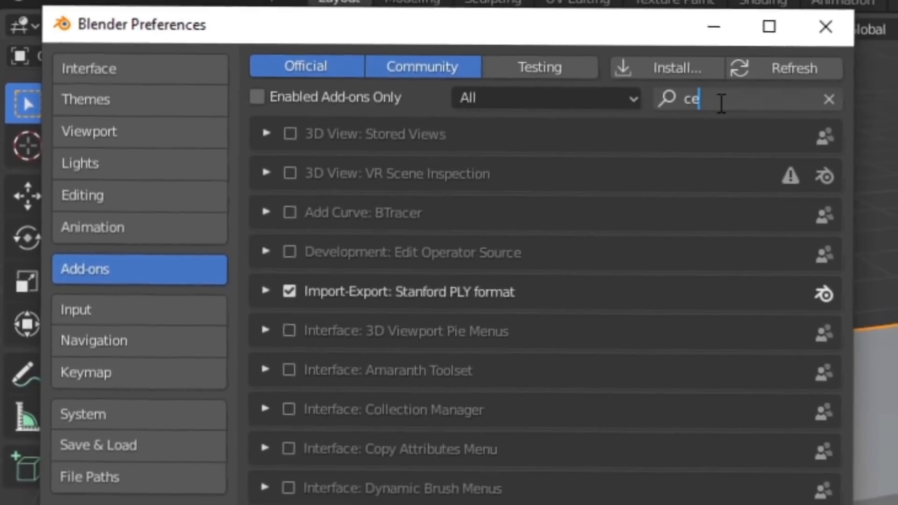
{"action": "type", "text": "ll frac"}
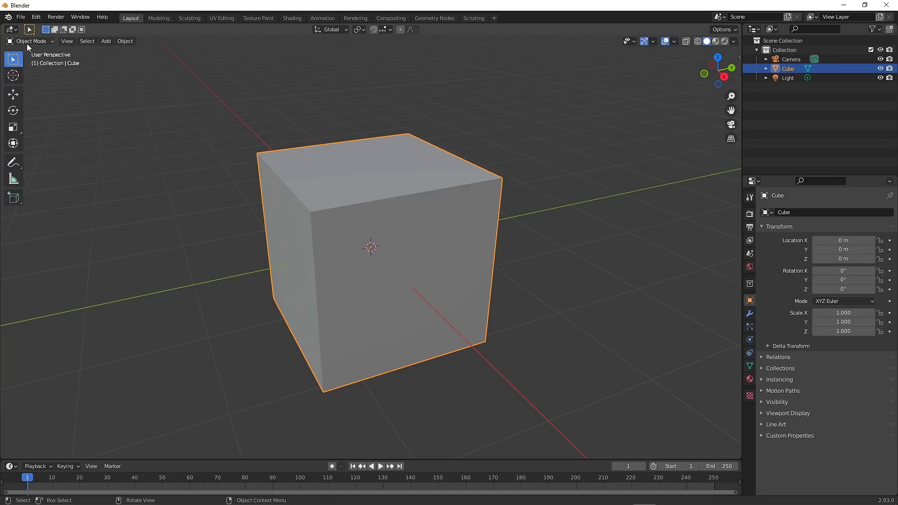
{"action": "left_click", "coordinate": [31, 41]}
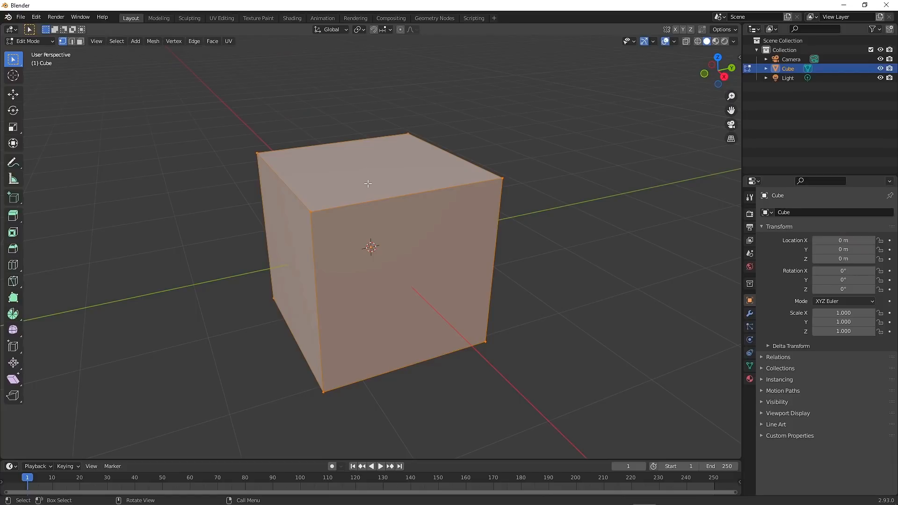
Step: Subdivide the cube mesh into a denser grid and switch back to Object Mode
{"action": "right_click", "coordinate": [369, 246]}
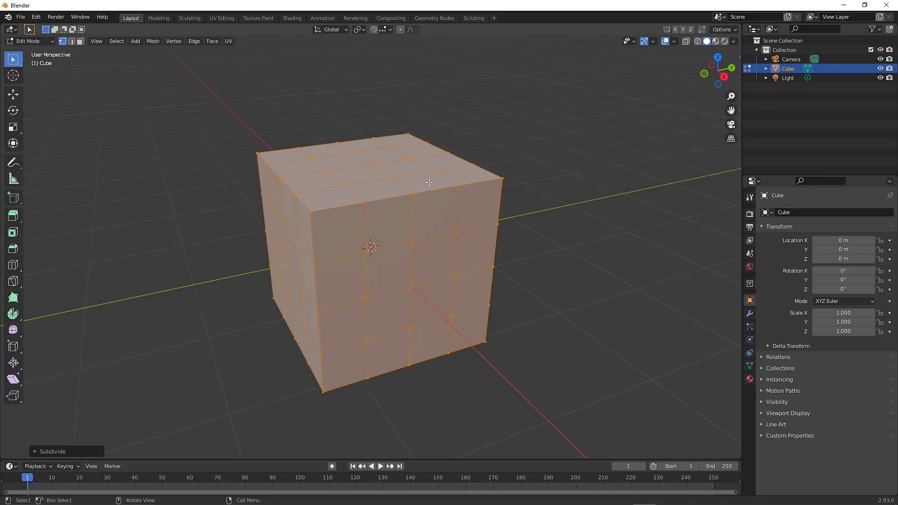
{"action": "right_click", "coordinate": [429, 183]}
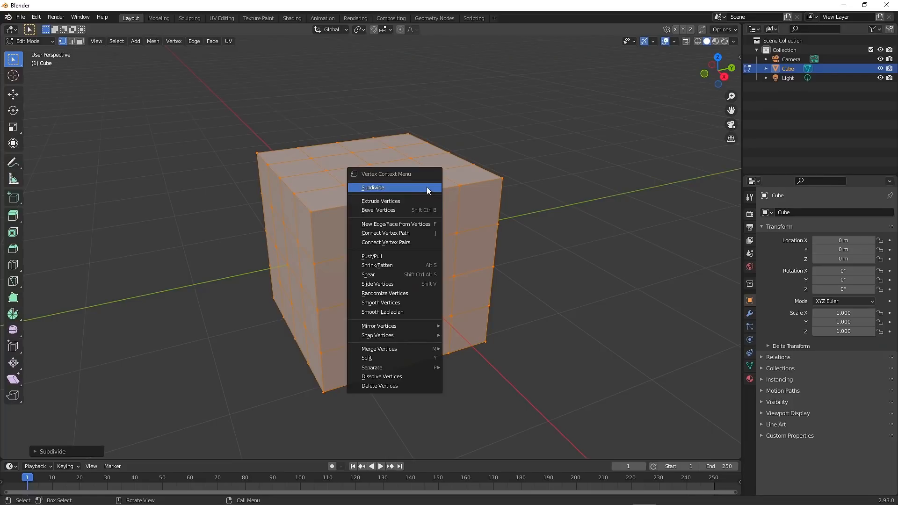
{"action": "left_click", "coordinate": [373, 187]}
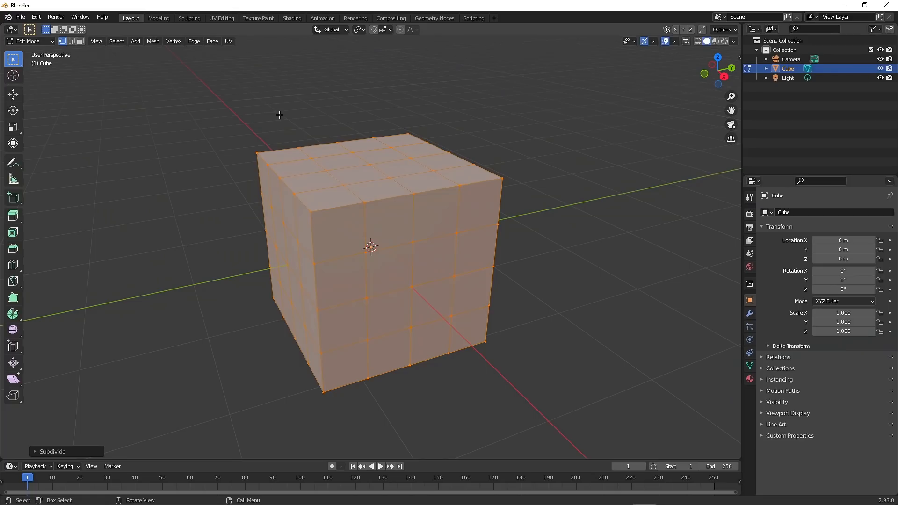
{"action": "left_click", "coordinate": [29, 41]}
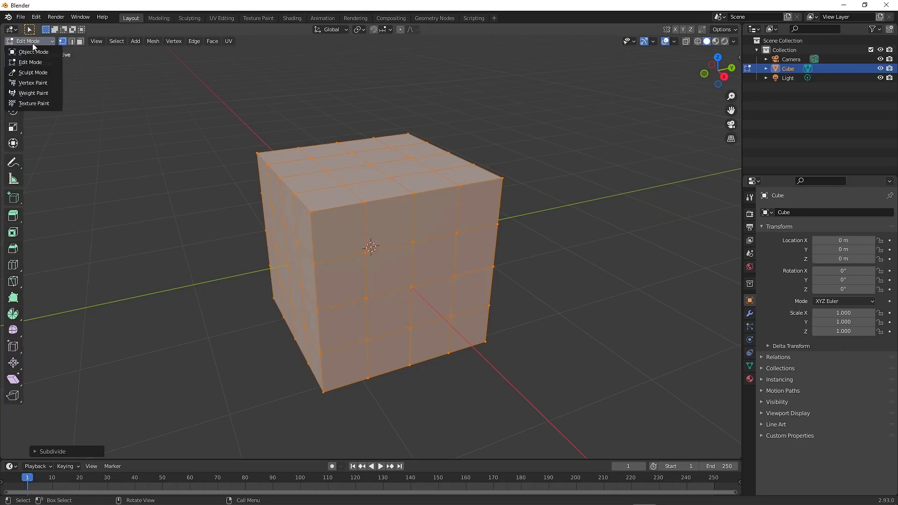
{"action": "left_click", "coordinate": [33, 52]}
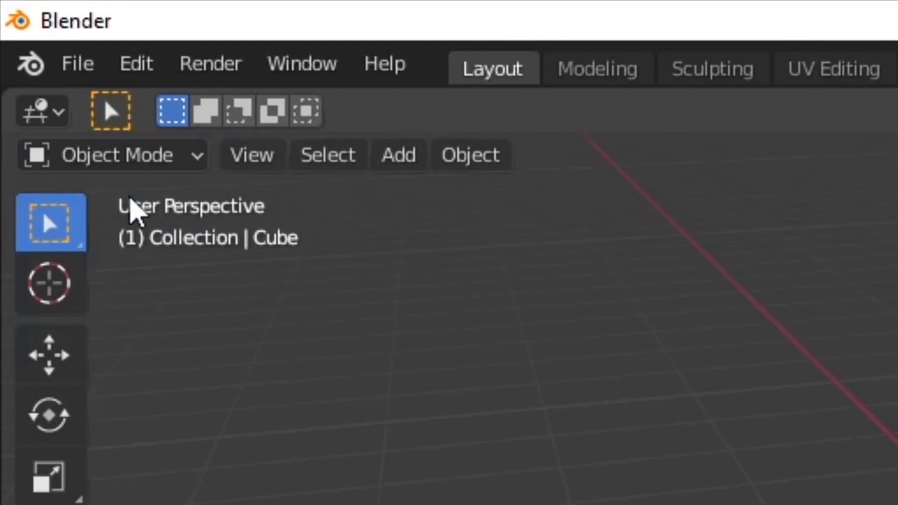
Step: Run Object > Quick Effects > Cell Fracture with default settings to create Cube_cell pieces
{"action": "left_click", "coordinate": [84, 42]}
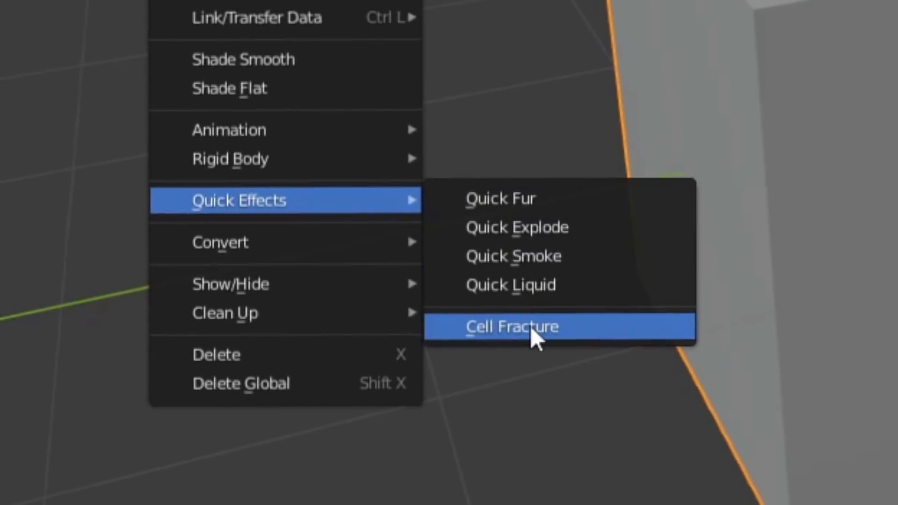
{"action": "left_click", "coordinate": [513, 326]}
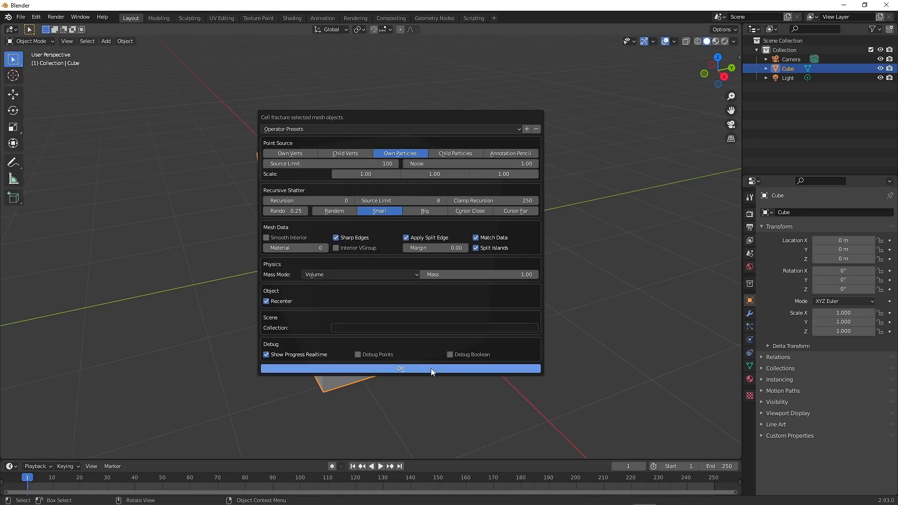
{"action": "left_click", "coordinate": [399, 368]}
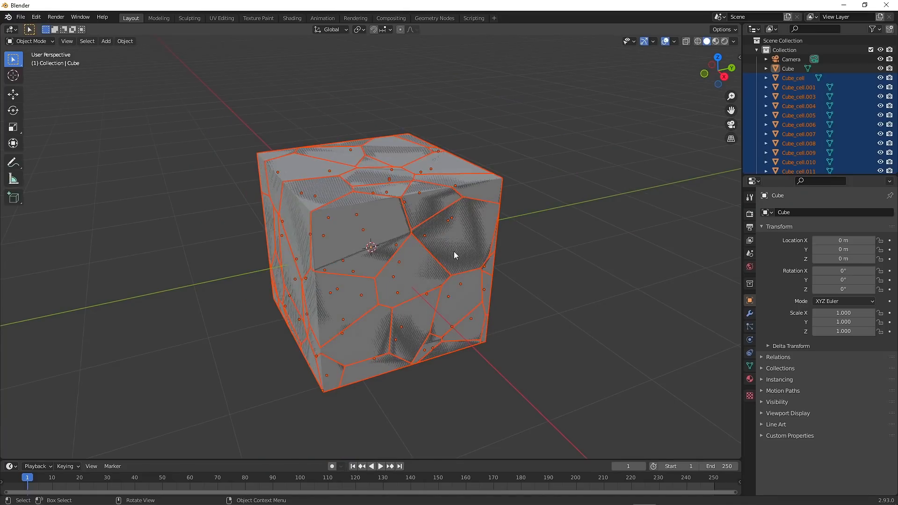
{"action": "scroll", "scroll_direction": "down", "scroll_amount": 3}
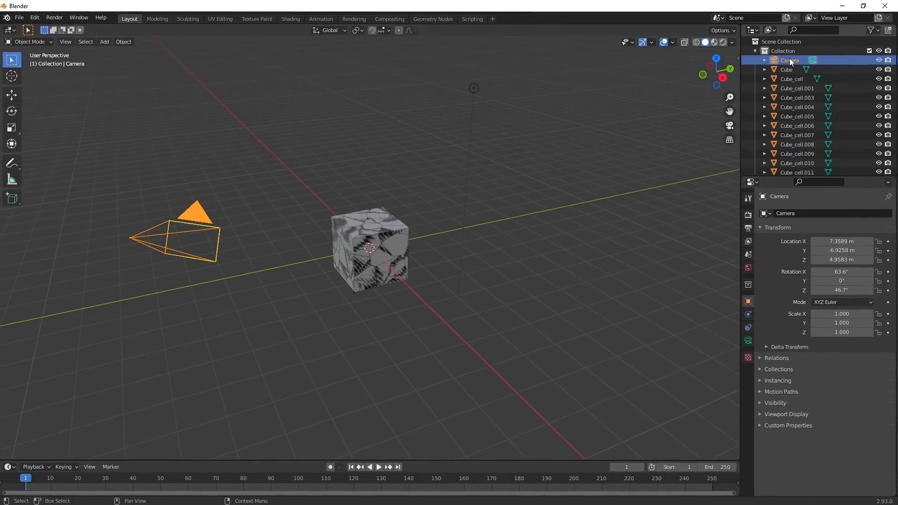
Step: Delete the original uncut Cube from the Outliner, keeping only the Cube_cell fragments
{"action": "right_click", "coordinate": [790, 60]}
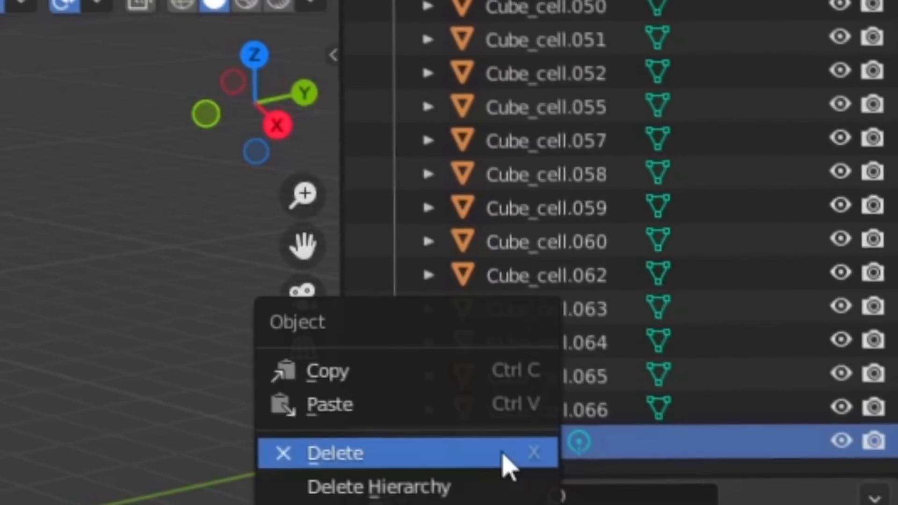
{"action": "left_click", "coordinate": [333, 453]}
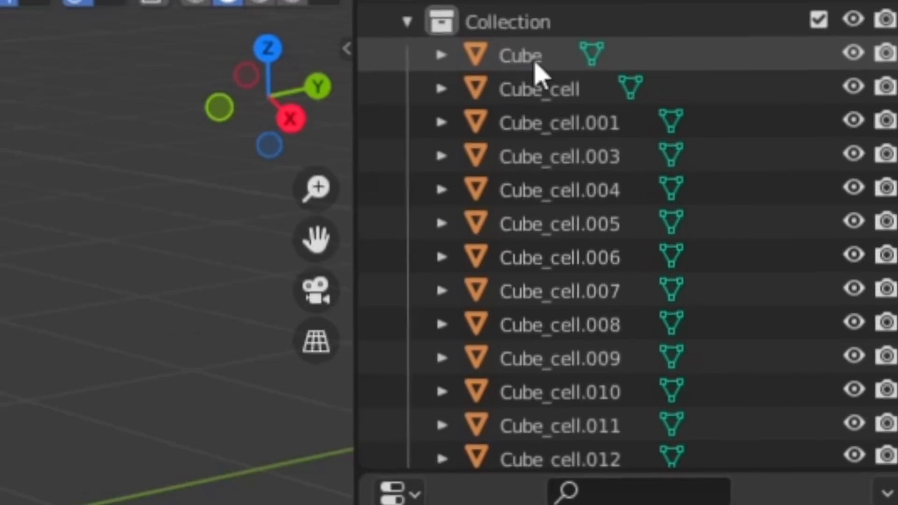
{"action": "left_click", "coordinate": [519, 55]}
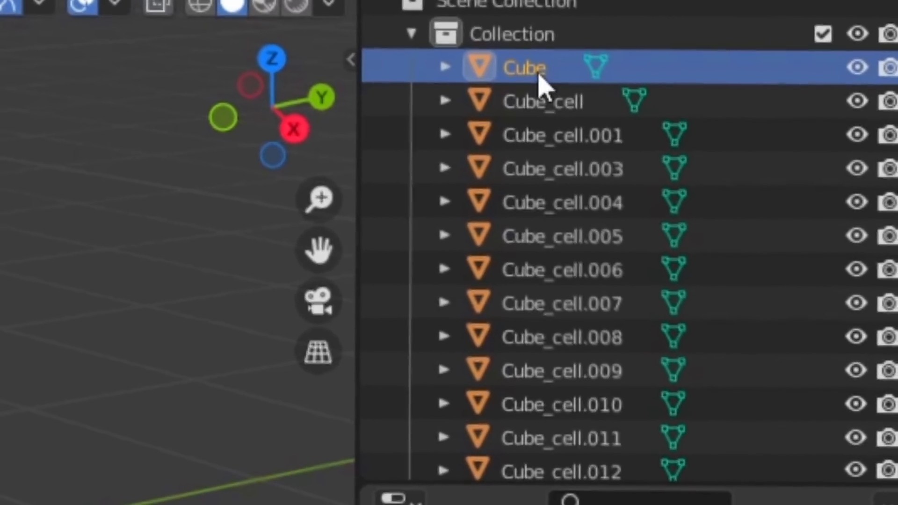
{"action": "right_click", "coordinate": [521, 66]}
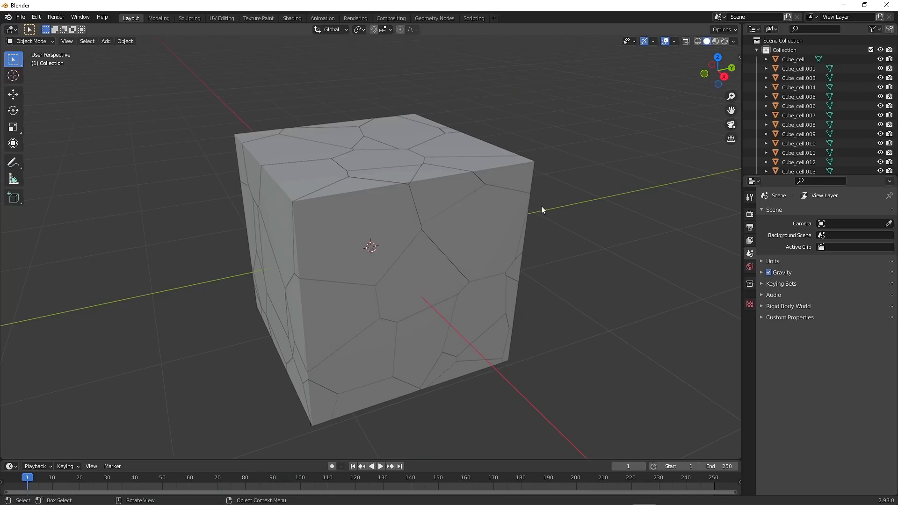
{"action": "mouse_move", "coordinate": [464, 225]}
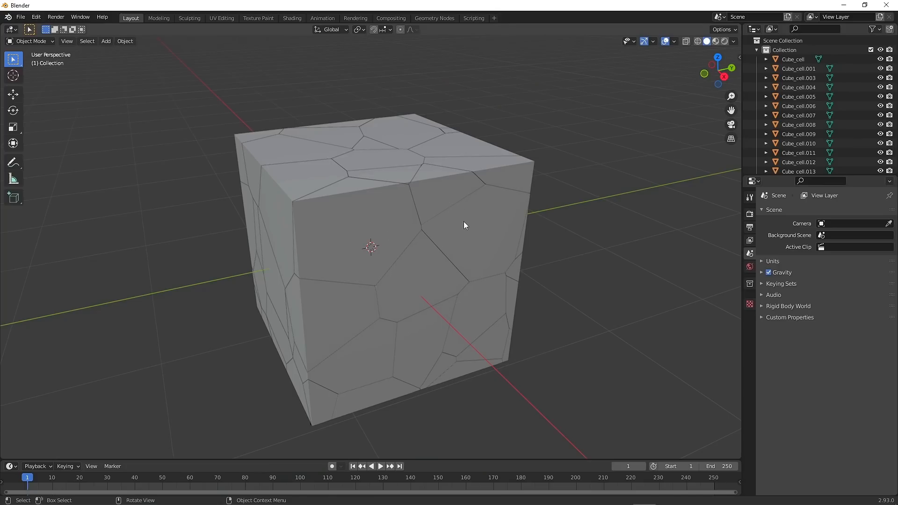
{"action": "mouse_move", "coordinate": [478, 214]}
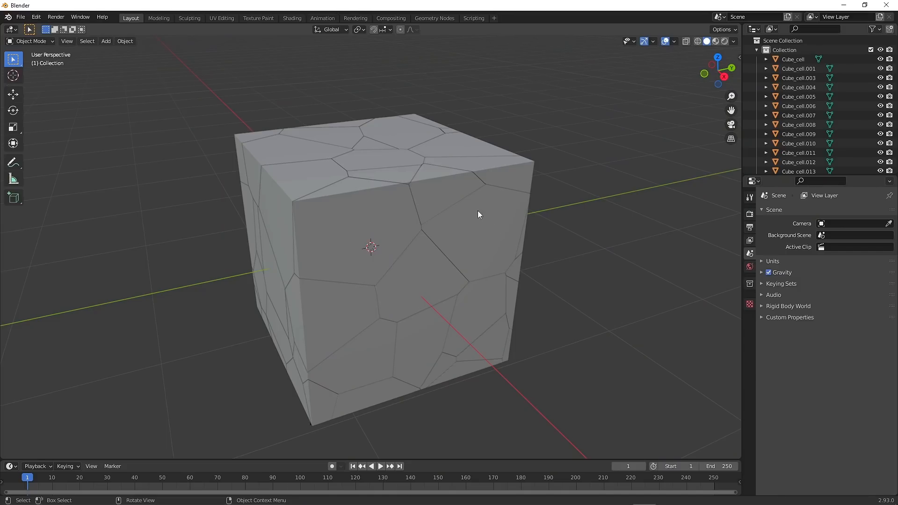
{"action": "left_click", "coordinate": [20, 17]}
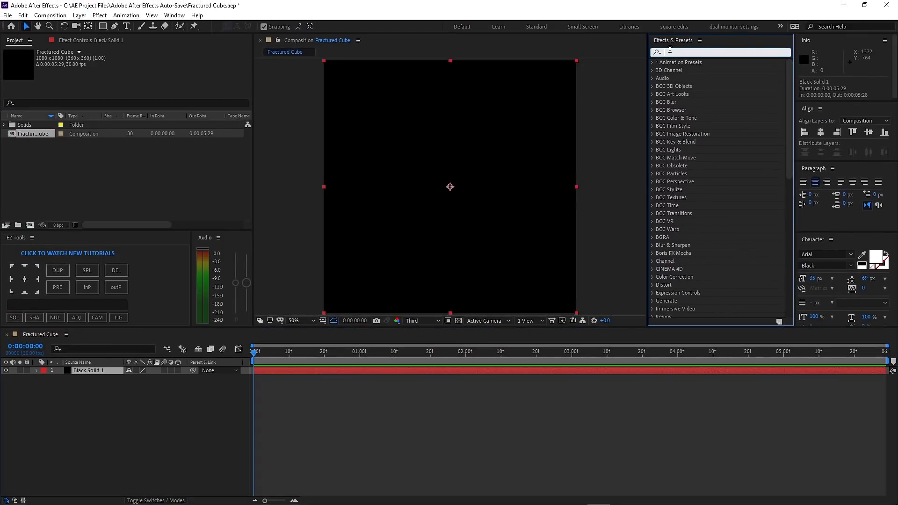
Step: Apply the Element effect to Black Solid 1 and open its Scene Setup
{"action": "type", "text": "element"}
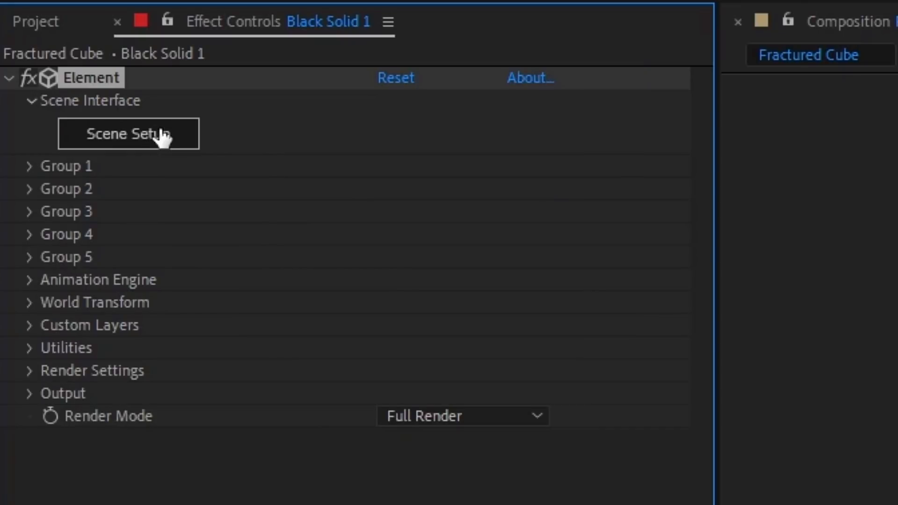
{"action": "left_click", "coordinate": [128, 133]}
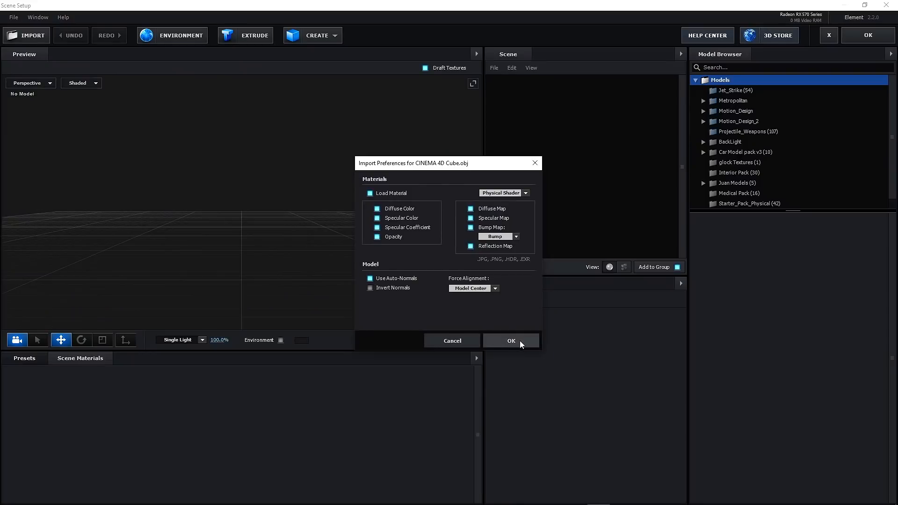
Step: Confirm the Cube.obj import, precompose the photo, and assign it as Custom Texture Map Layer 1
{"action": "left_click", "coordinate": [510, 340]}
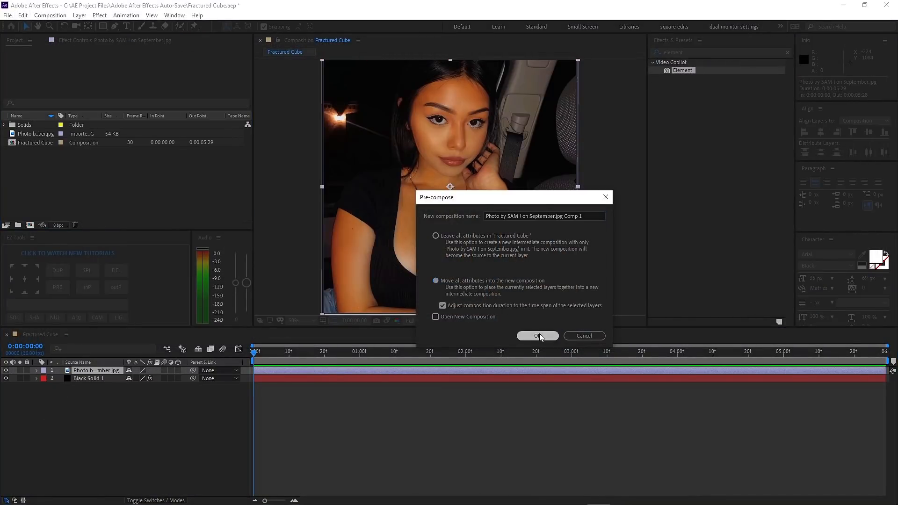
{"action": "left_click", "coordinate": [536, 336]}
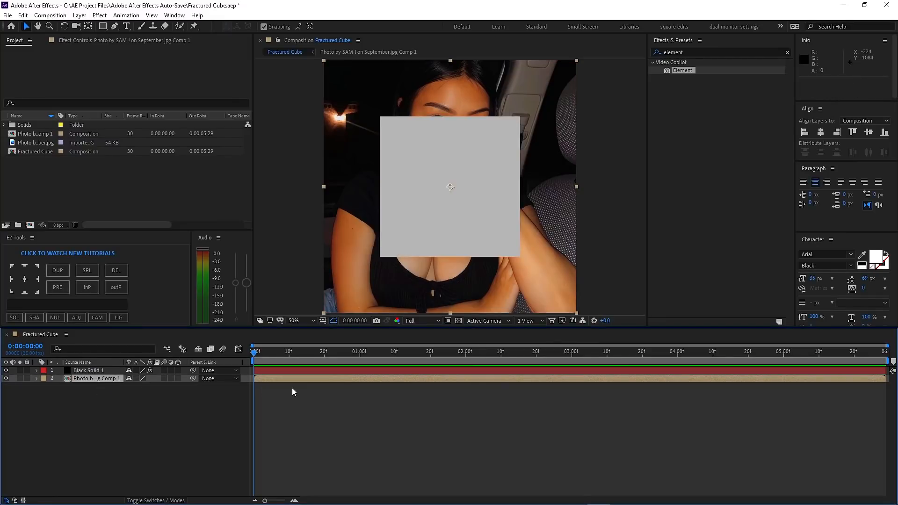
{"action": "left_click", "coordinate": [89, 370]}
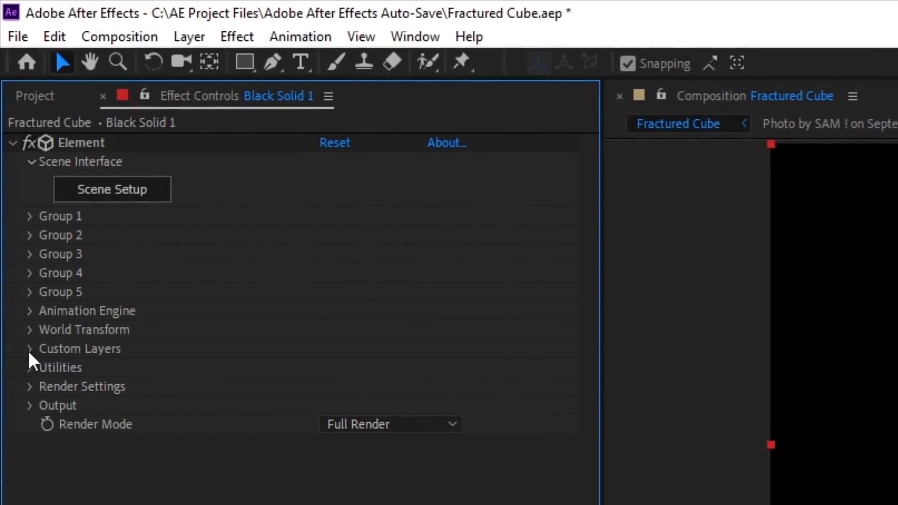
{"action": "left_click", "coordinate": [30, 348]}
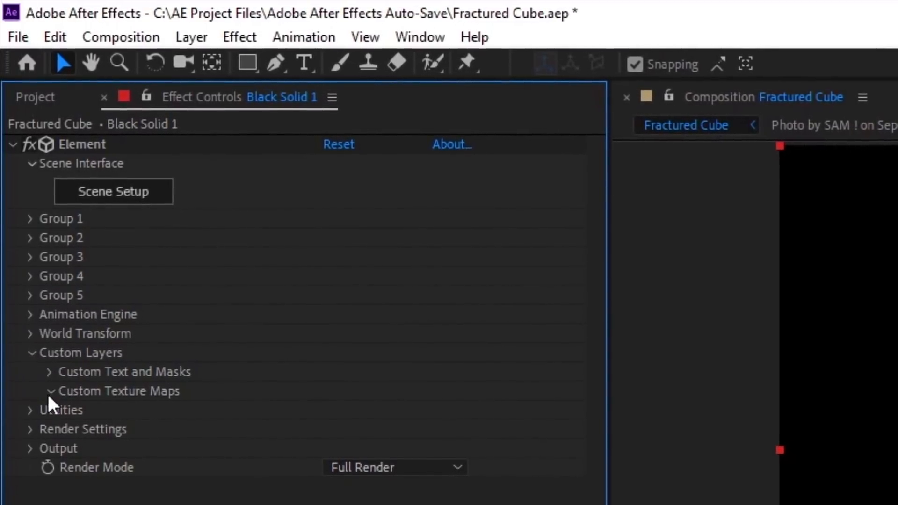
{"action": "left_click", "coordinate": [389, 372]}
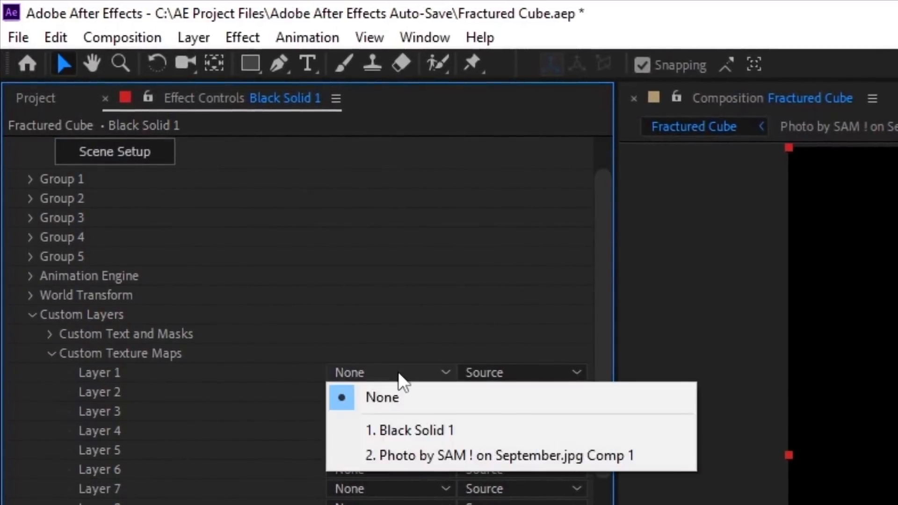
{"action": "left_click", "coordinate": [500, 455]}
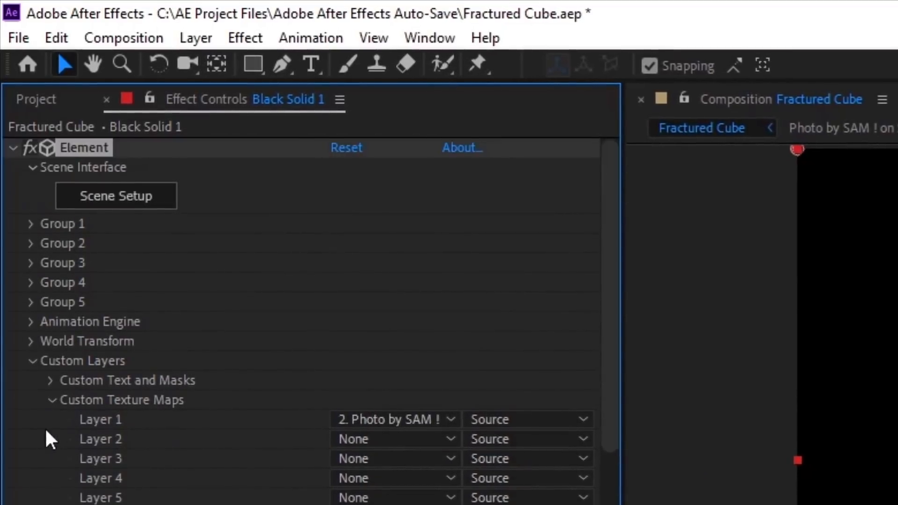
Step: In Scene Setup, set the cube material's Diffuse texture to Custom Layer 1 and close
{"action": "left_click", "coordinate": [51, 400]}
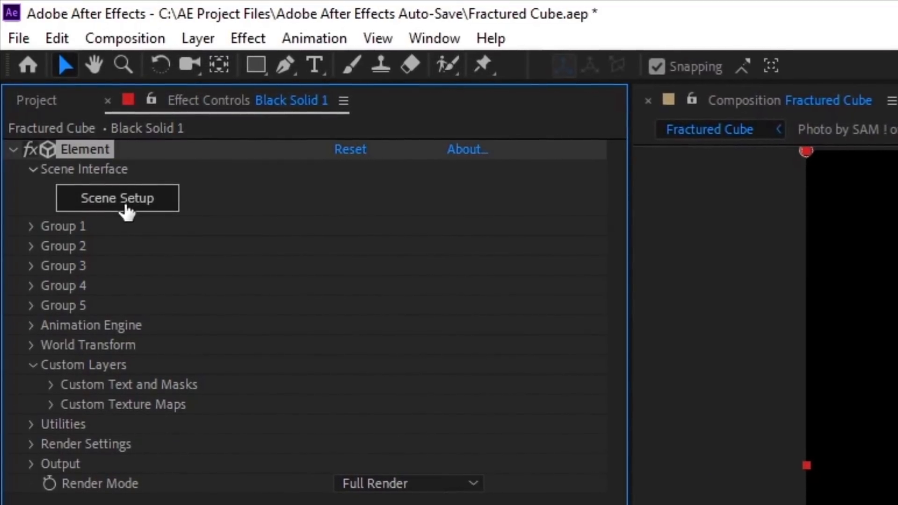
{"action": "left_click", "coordinate": [118, 198]}
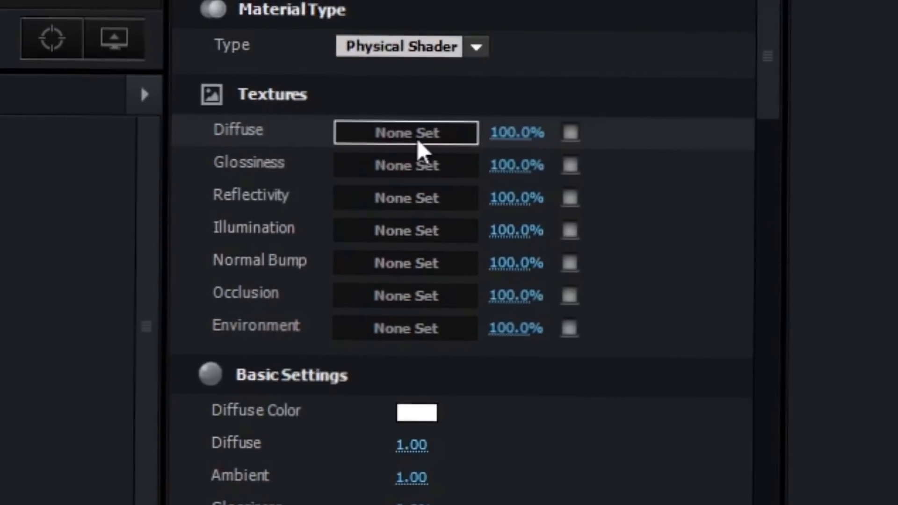
{"action": "left_click", "coordinate": [406, 132]}
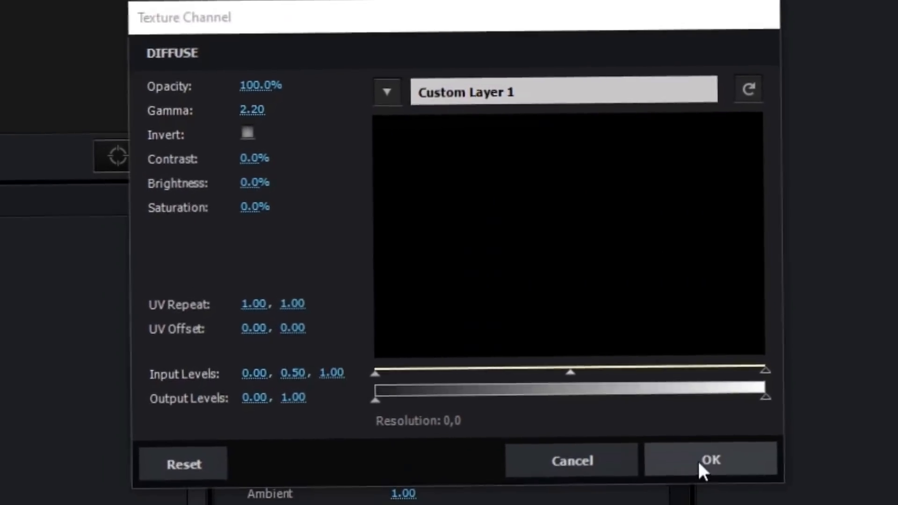
{"action": "left_click", "coordinate": [710, 460]}
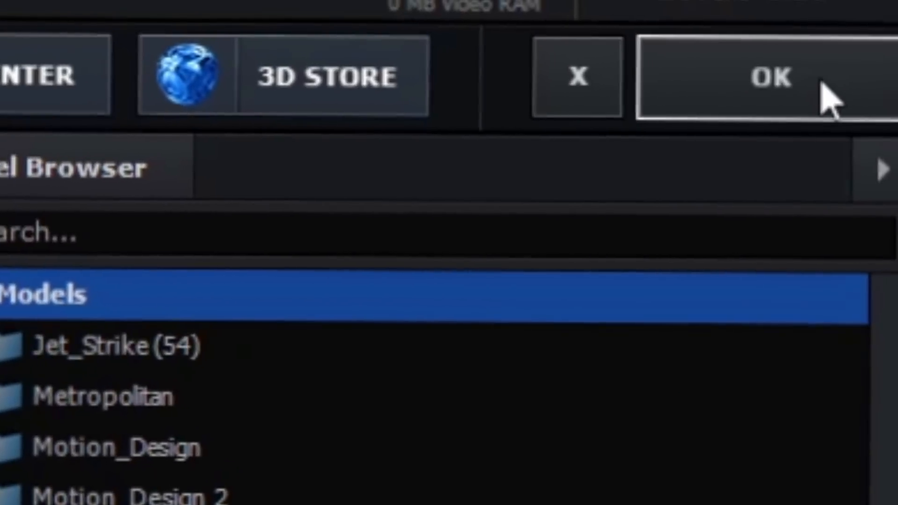
{"action": "left_click", "coordinate": [767, 76]}
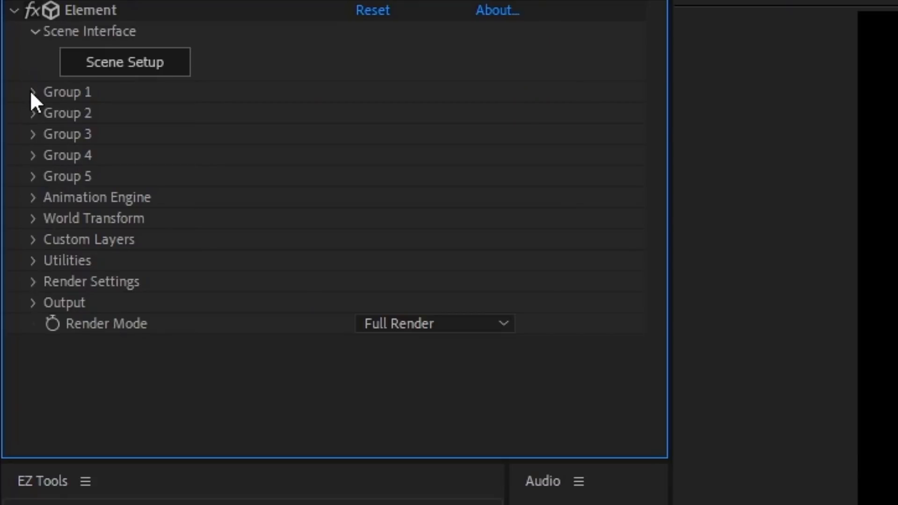
Step: Under Group 1 > Particle Look > Multi-Object, check Enable Multi-Object and review its multipliers
{"action": "left_click", "coordinate": [35, 92]}
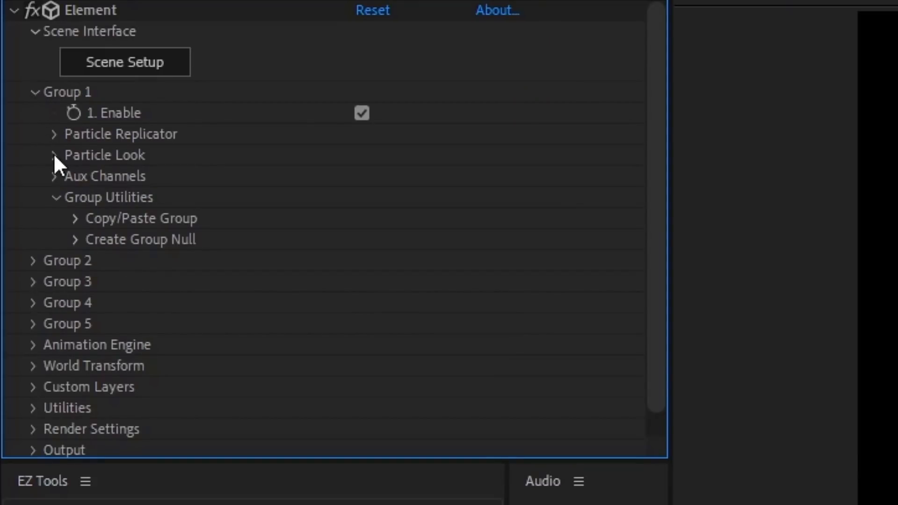
{"action": "left_click", "coordinate": [56, 154]}
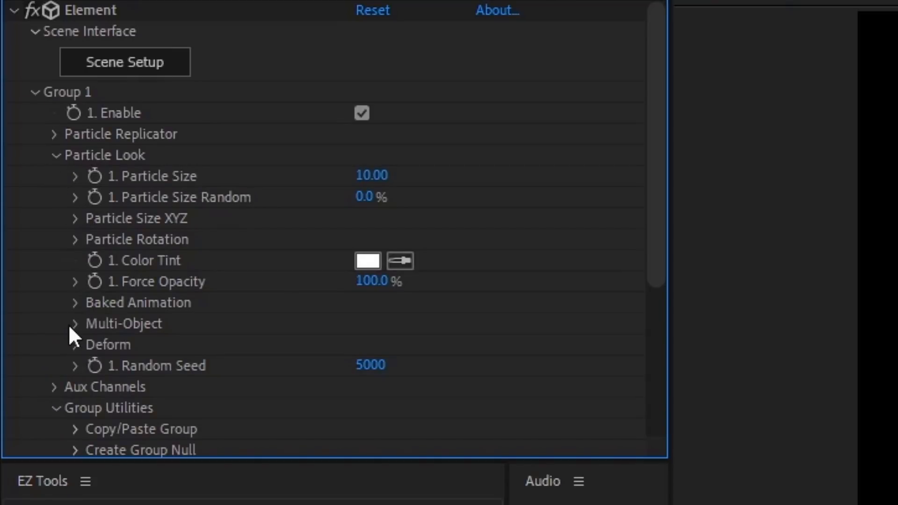
{"action": "left_click", "coordinate": [74, 323]}
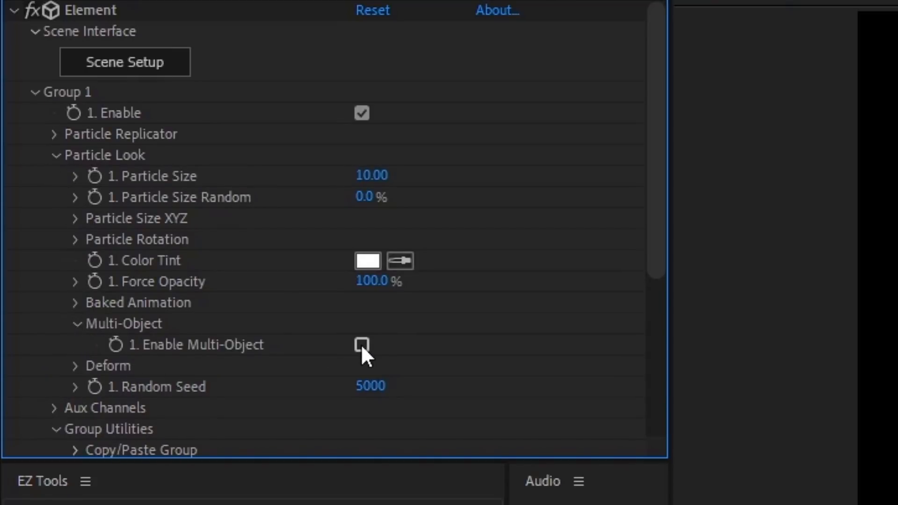
{"action": "left_click", "coordinate": [362, 345]}
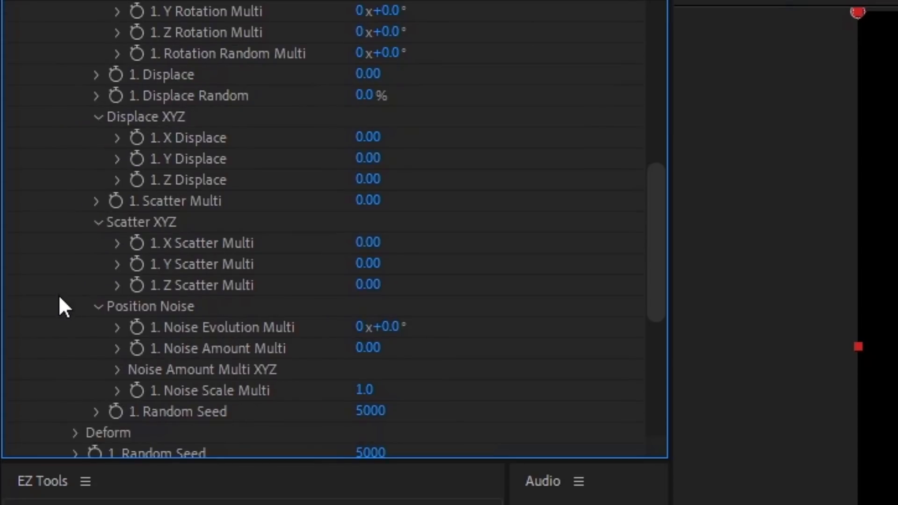
{"action": "scroll", "scroll_direction": "up", "scroll_amount": 3}
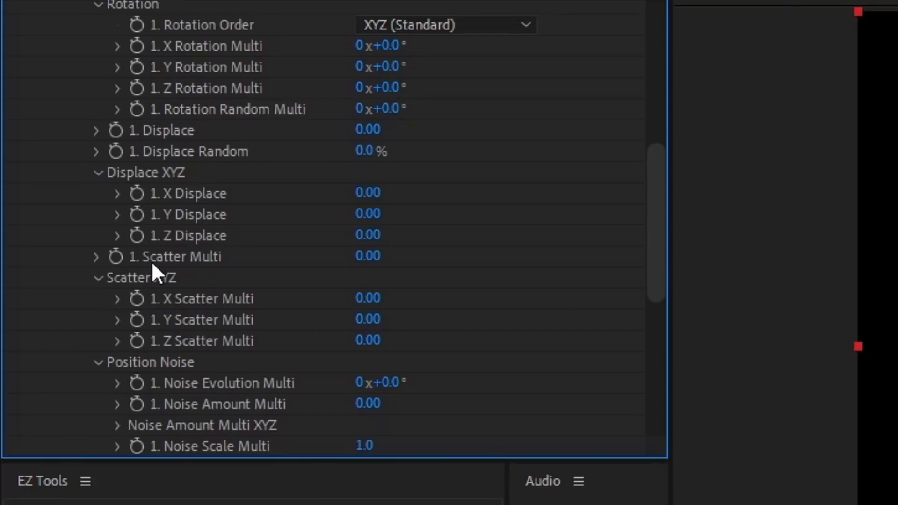